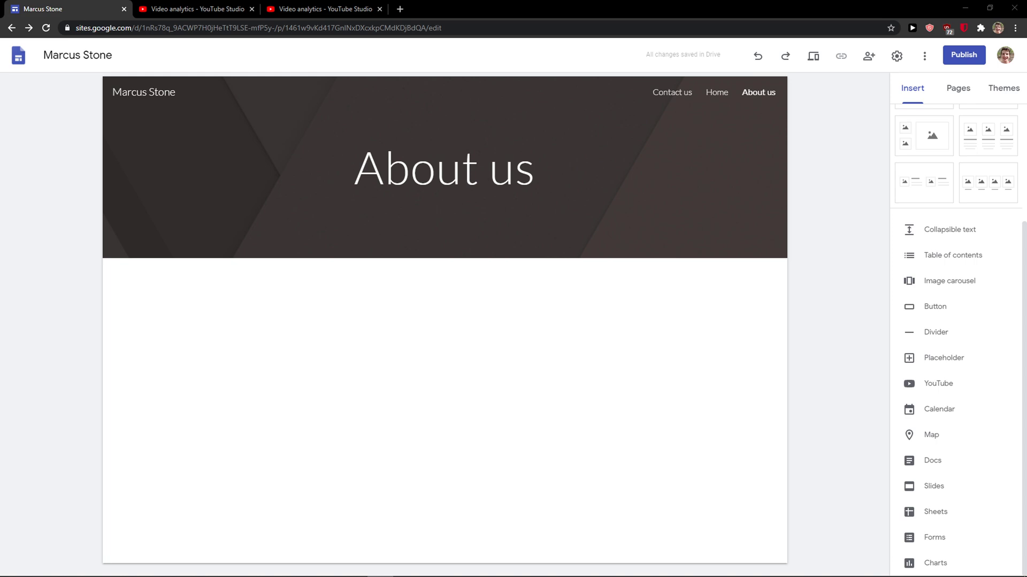
{"action": "mouse_move", "coordinate": [761, 282]}
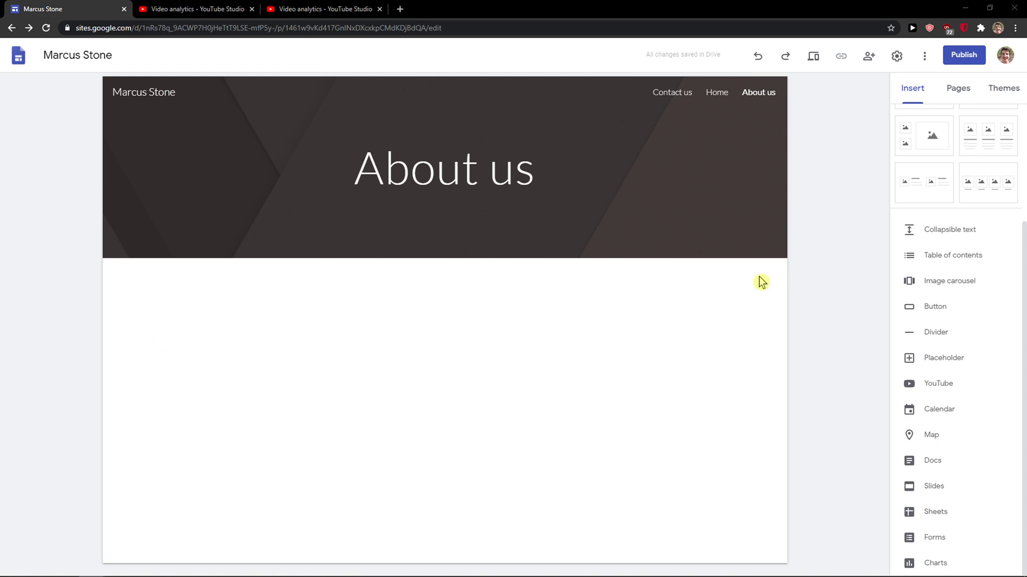
{"action": "mouse_move", "coordinate": [1000, 528]}
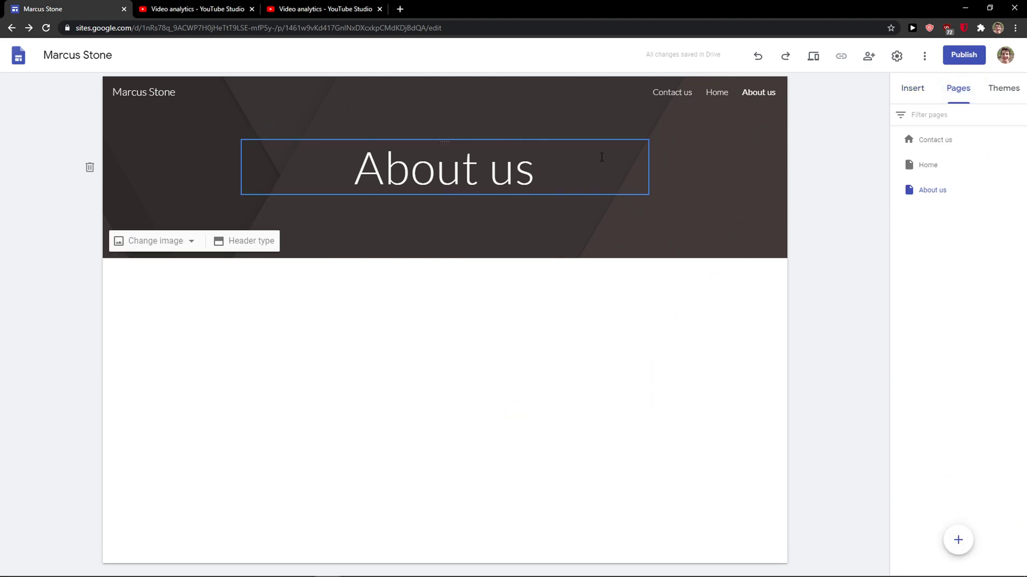
{"action": "left_click", "coordinate": [957, 539]}
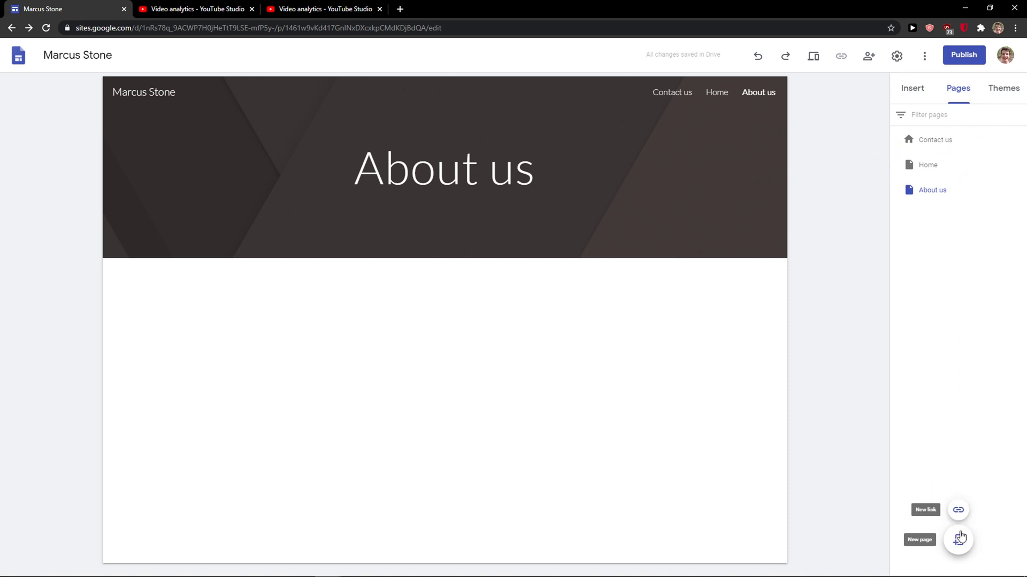
{"action": "mouse_move", "coordinate": [972, 230]}
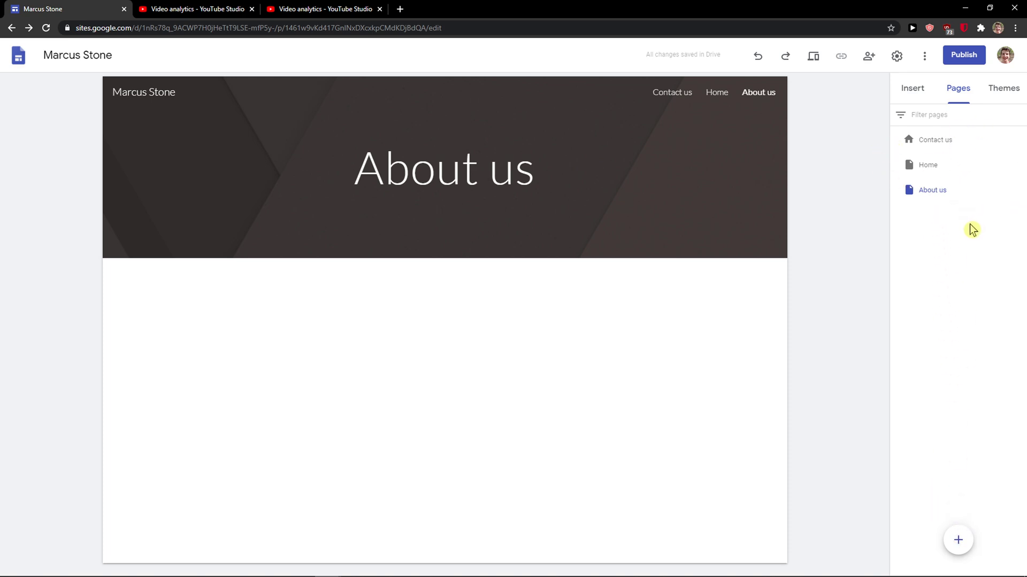
{"action": "mouse_move", "coordinate": [931, 190]}
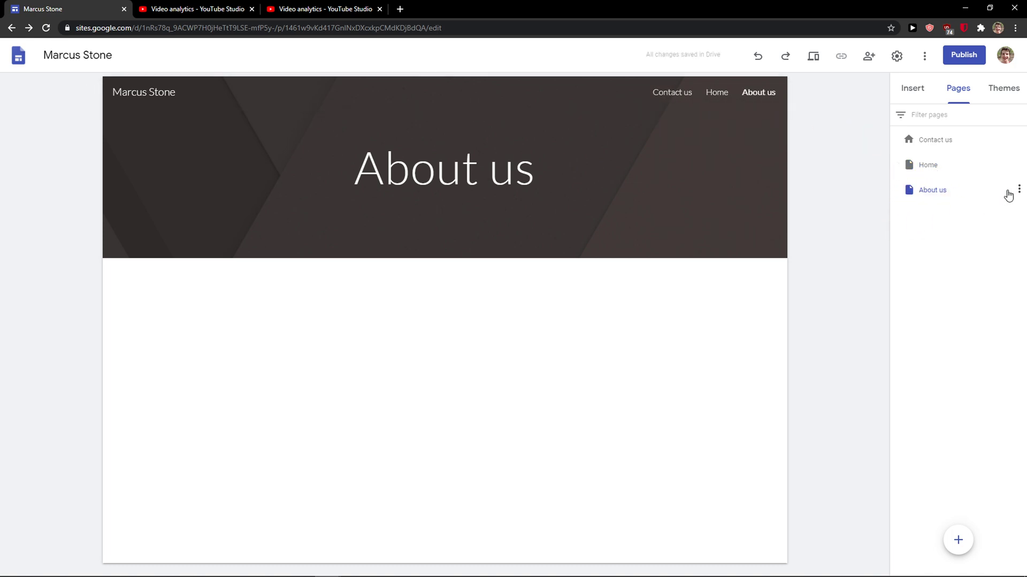
Step: Add a subpage named '1' under the About us page via its options menu
{"action": "left_click", "coordinate": [1020, 189]}
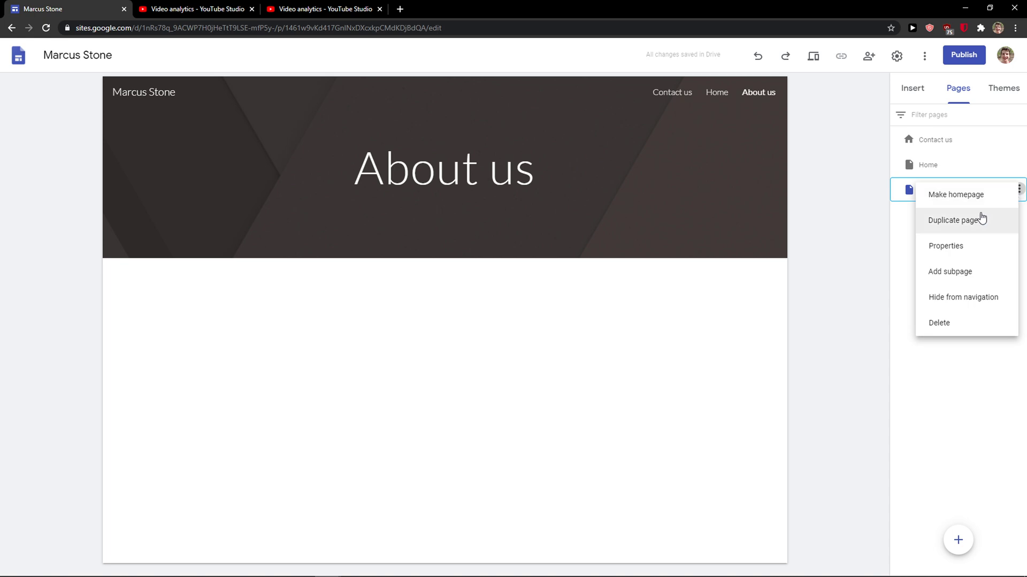
{"action": "mouse_move", "coordinate": [983, 227]}
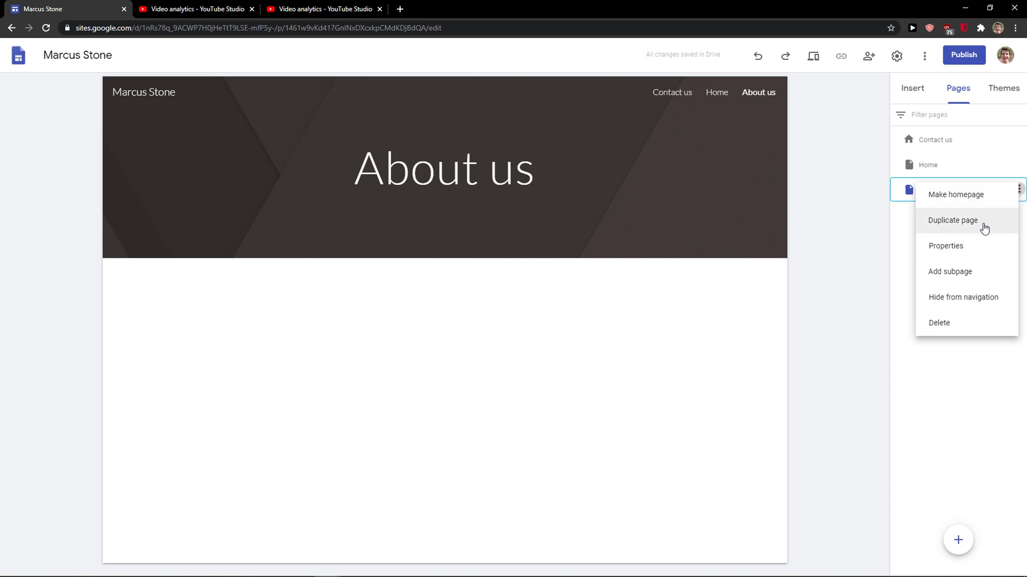
{"action": "left_click", "coordinate": [950, 272]}
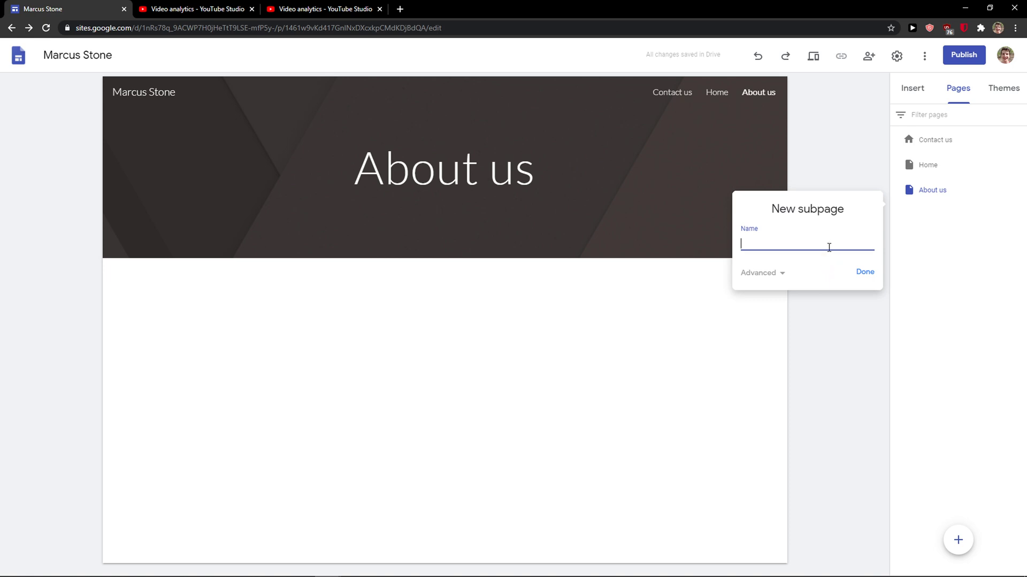
{"action": "type", "text": "1"}
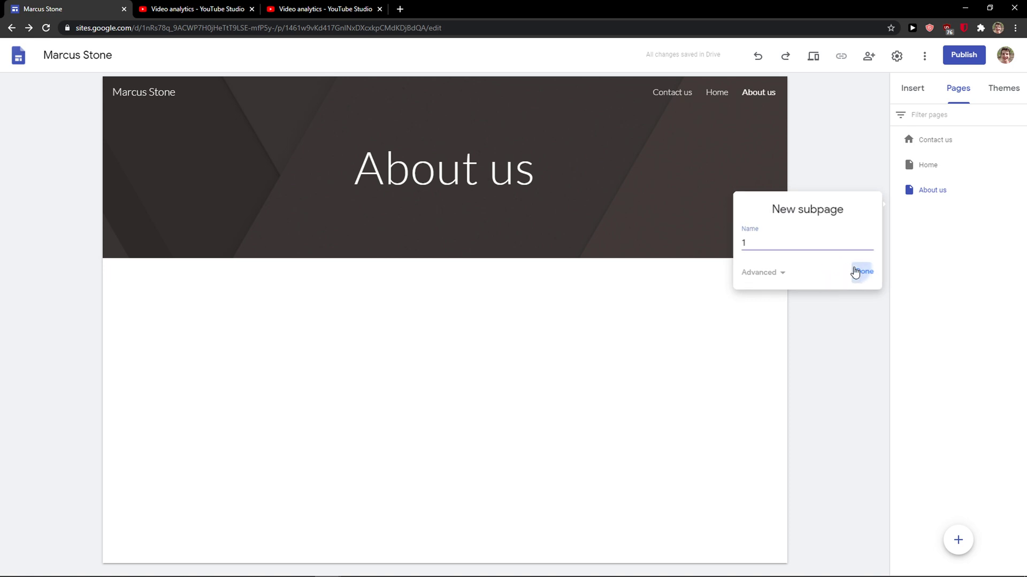
{"action": "left_click", "coordinate": [862, 272]}
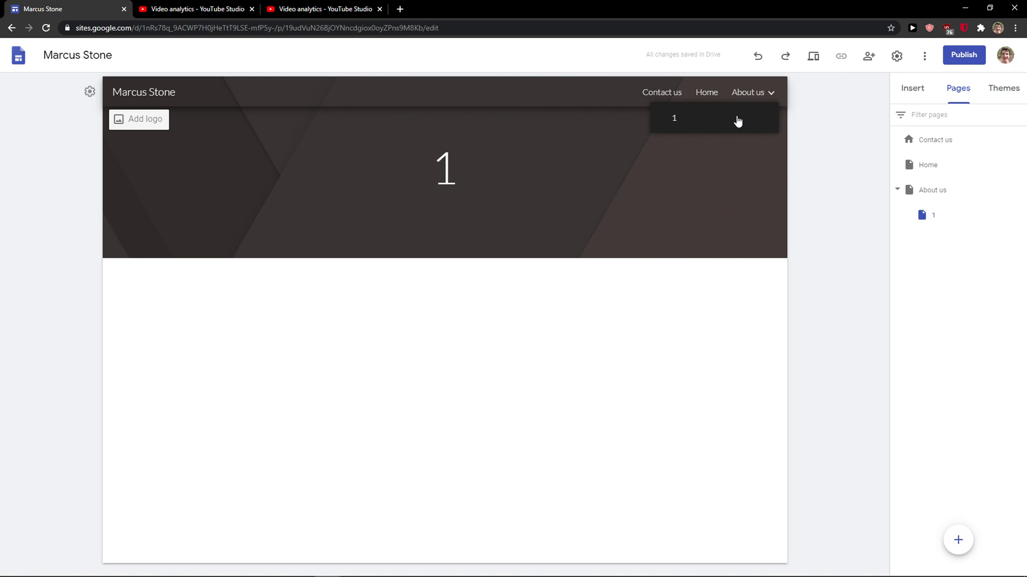